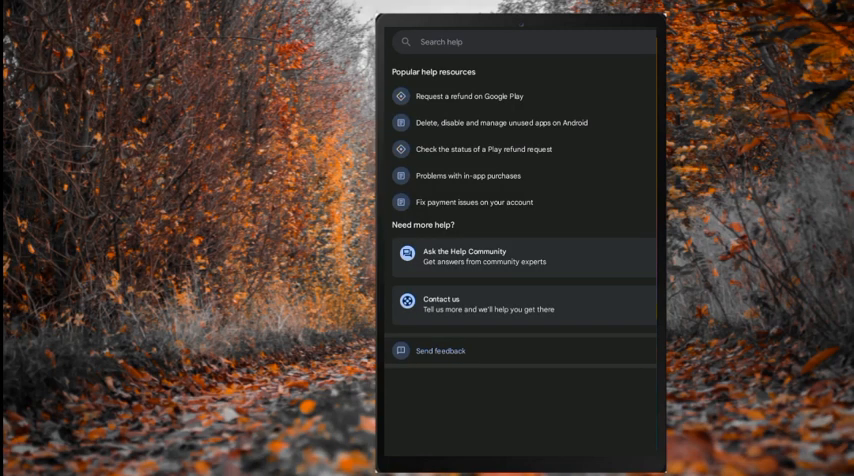
- Discard the unsent feedback draft and scroll through the podcast listing help article
{"action": "left_click", "coordinate": [441, 351]}
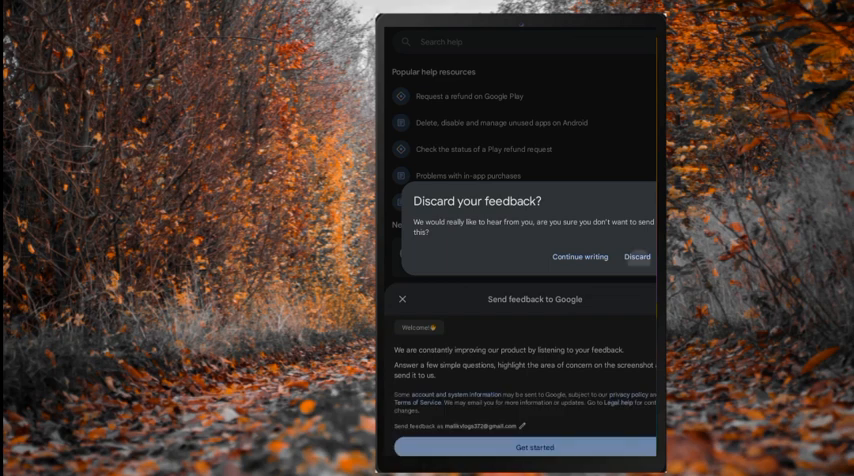
{"action": "left_click", "coordinate": [636, 256]}
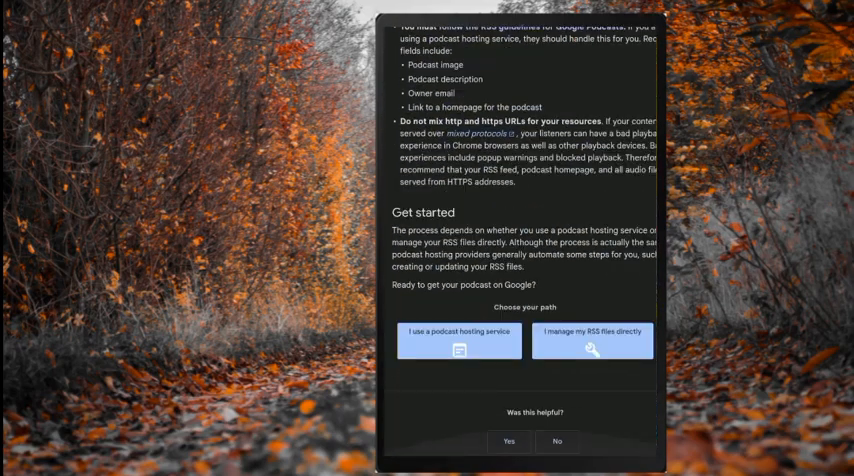
{"action": "scroll", "scroll_direction": "up", "scroll_amount": 3}
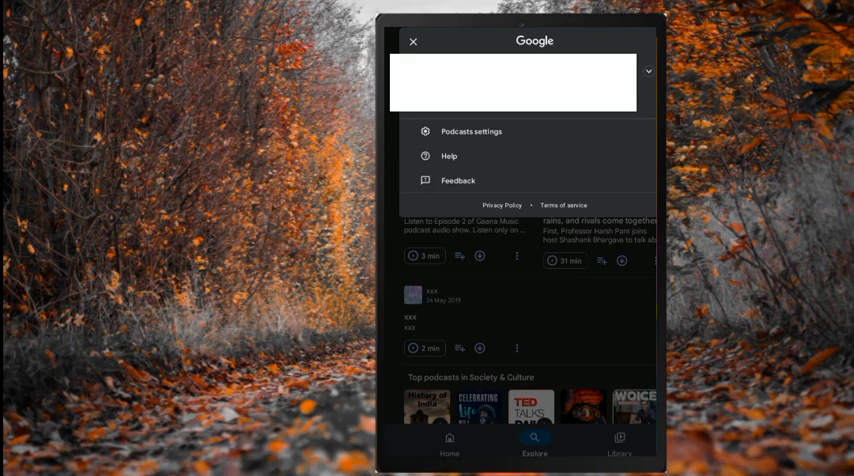
{"action": "mouse_move", "coordinate": [458, 181]}
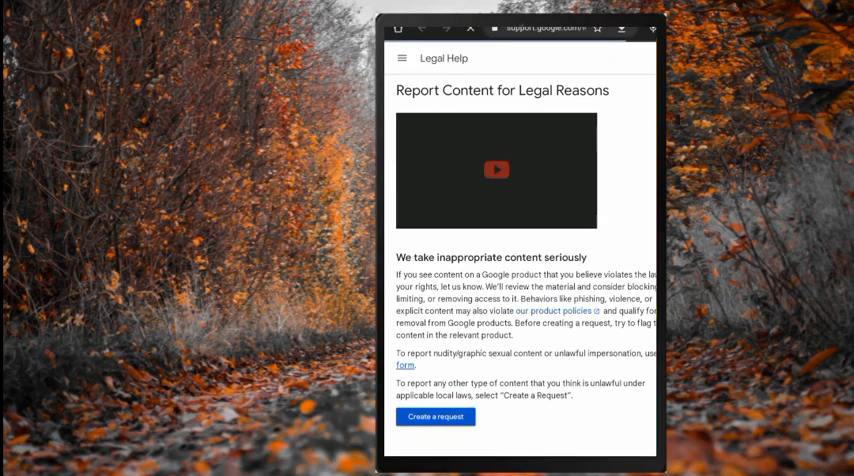
- Scroll the Report Content for Legal Reasons page before heading to google.com
{"action": "scroll", "scroll_direction": "down", "scroll_amount": 3}
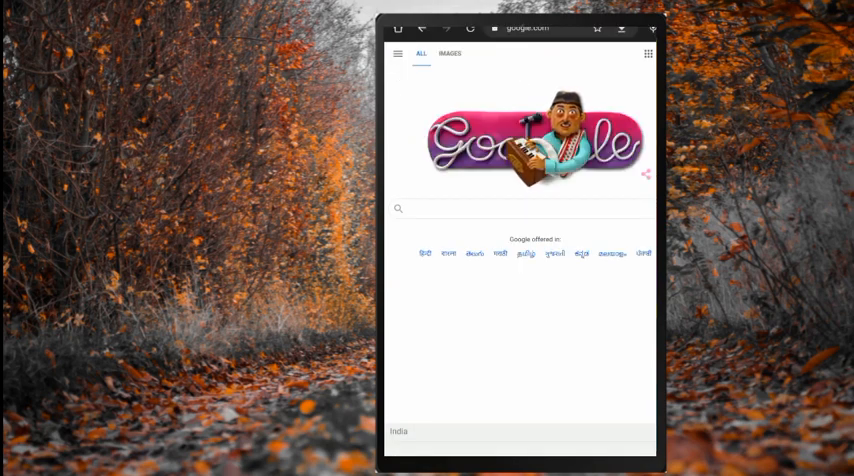
- Search Google for 'uck' and pick a suggestion leading toward croxyproxy.net
{"action": "left_click", "coordinate": [520, 209]}
{"action": "type", "text": "d"}
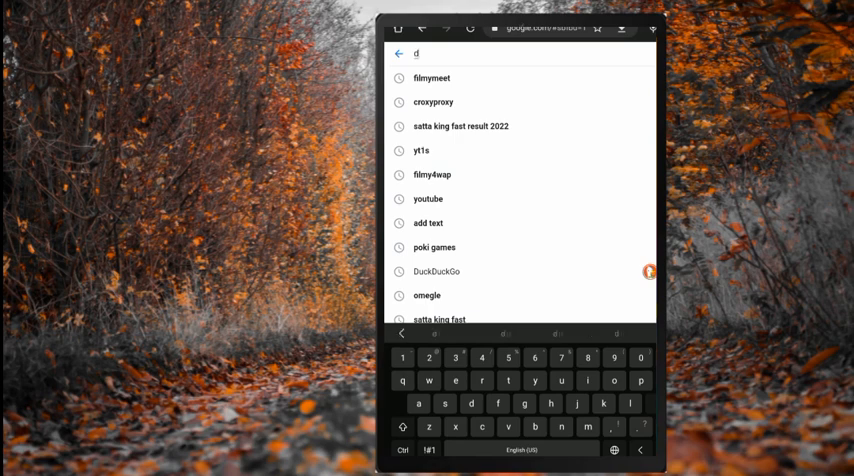
{"action": "type", "text": "uck"}
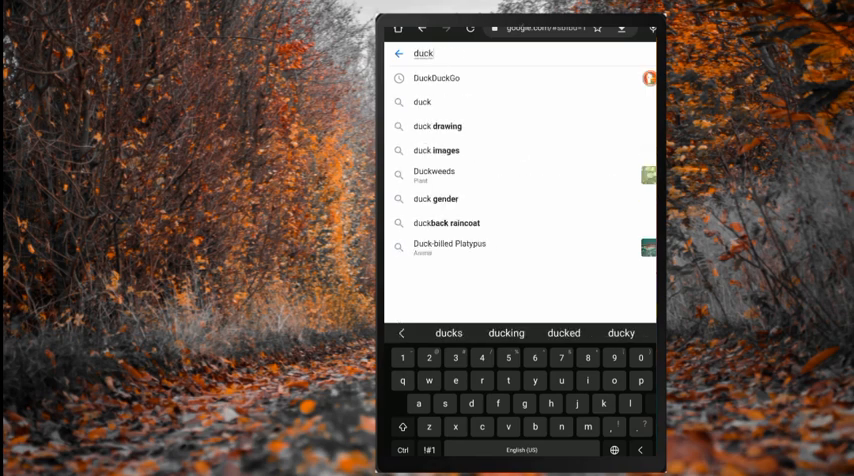
{"action": "left_click", "coordinate": [444, 78]}
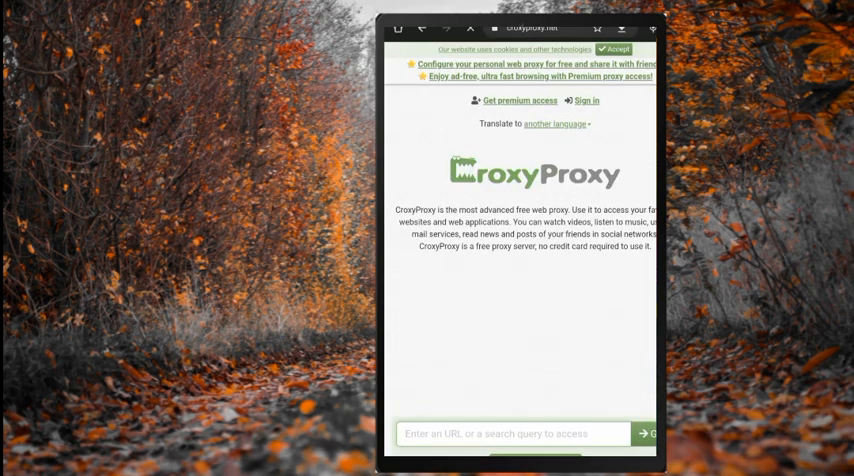
- Activate CroxyProxy's 'Enter an URL' box so the keyboard appears
{"action": "scroll", "scroll_direction": "down", "scroll_amount": 3}
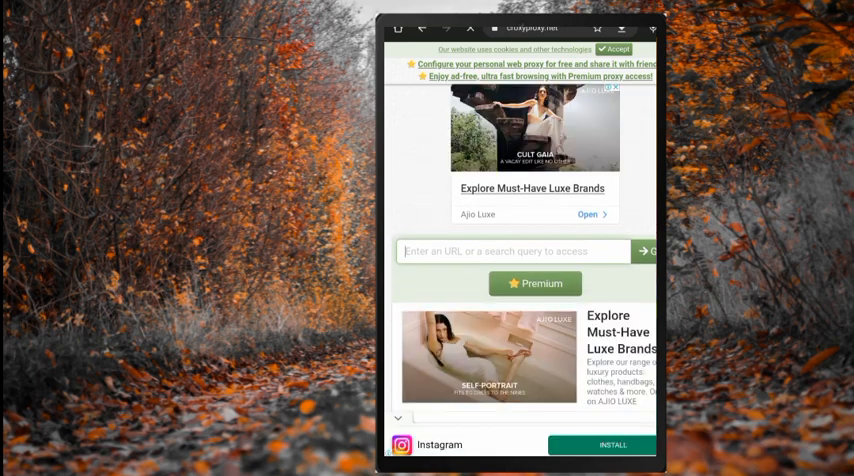
{"action": "left_click", "coordinate": [510, 251]}
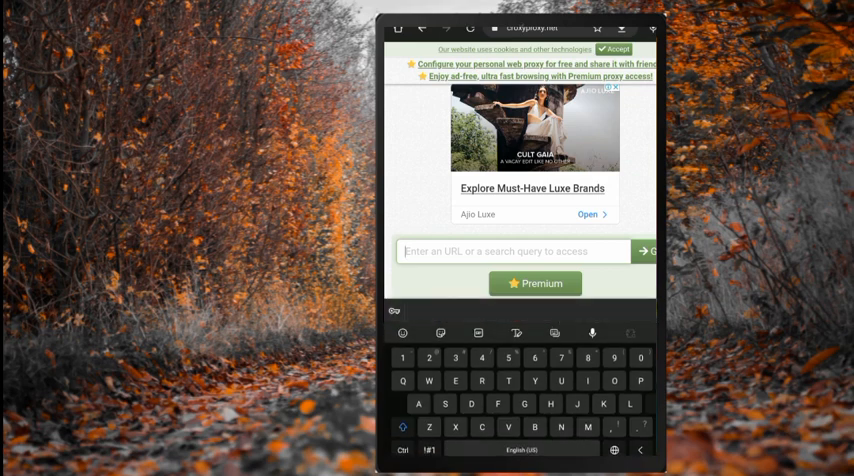
{"action": "scroll", "scroll_direction": "down", "scroll_amount": 3}
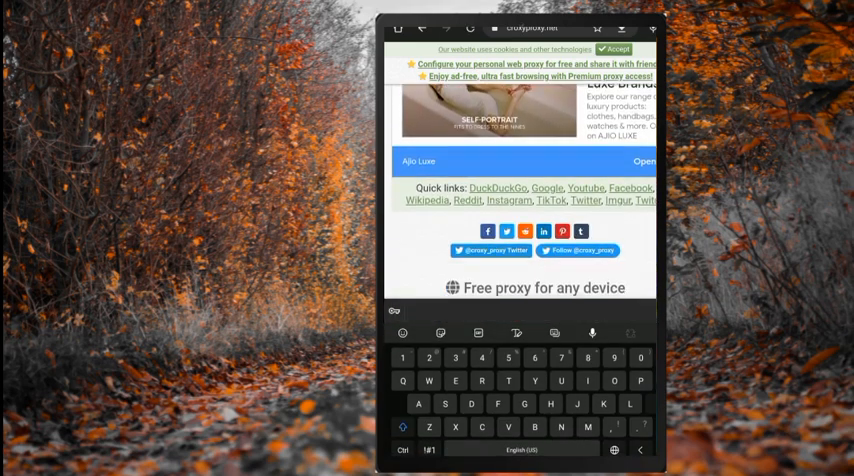